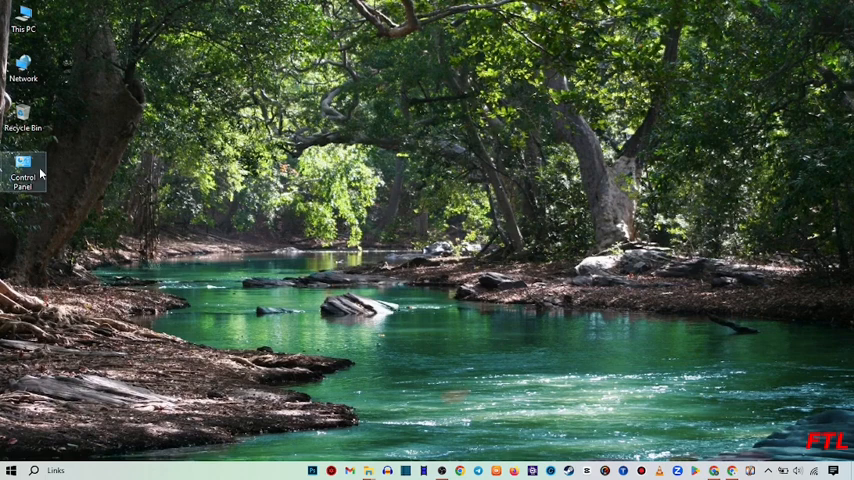
Step: Open Control Panel from the desktop and return to the User Accounts category page
{"action": "double_click", "coordinate": [23, 170]}
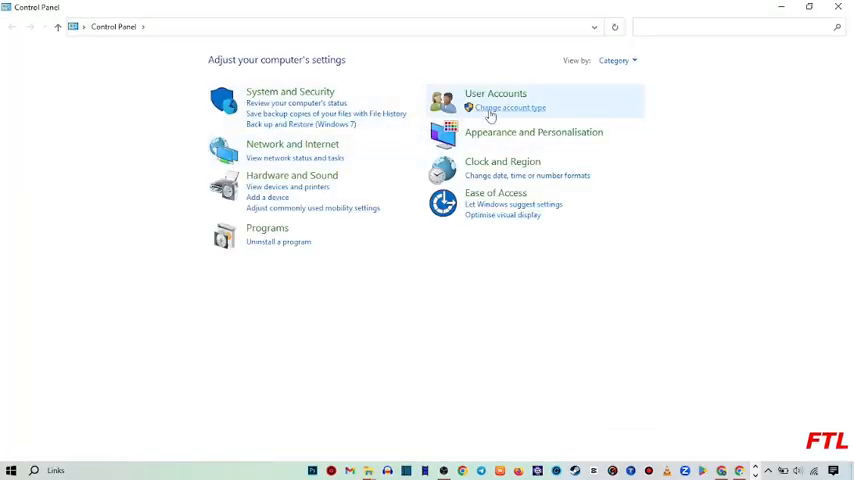
{"action": "mouse_move", "coordinate": [510, 107]}
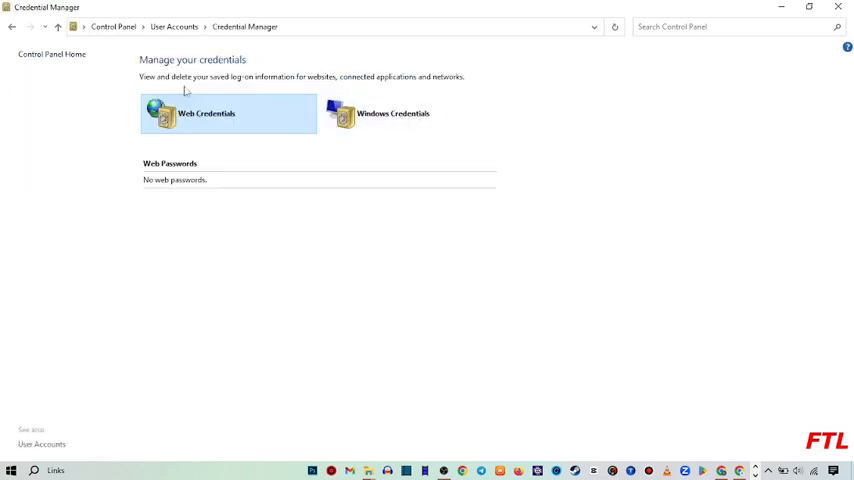
{"action": "left_click", "coordinate": [12, 27]}
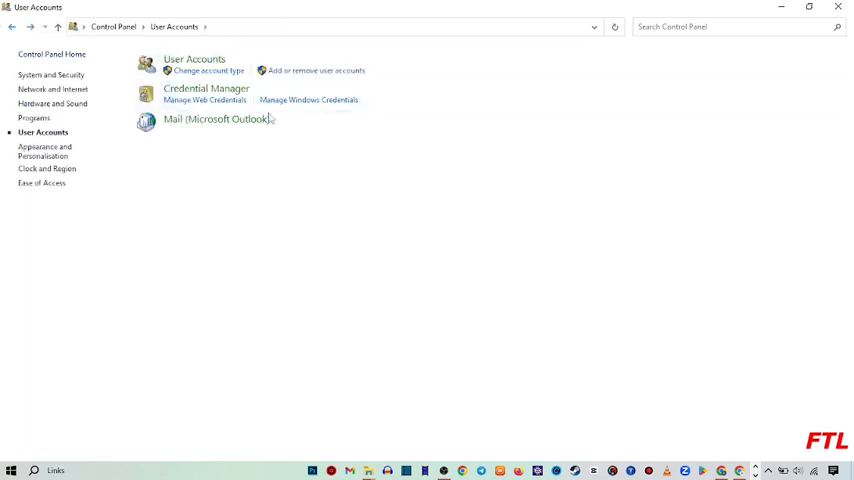
{"action": "mouse_move", "coordinate": [194, 59]}
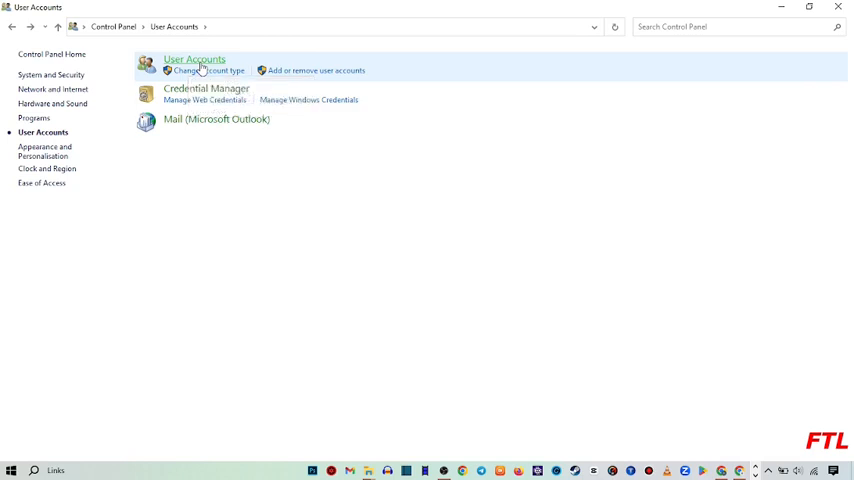
Step: Open the User Accounts page for changing the Kaleem account
{"action": "left_click", "coordinate": [194, 59]}
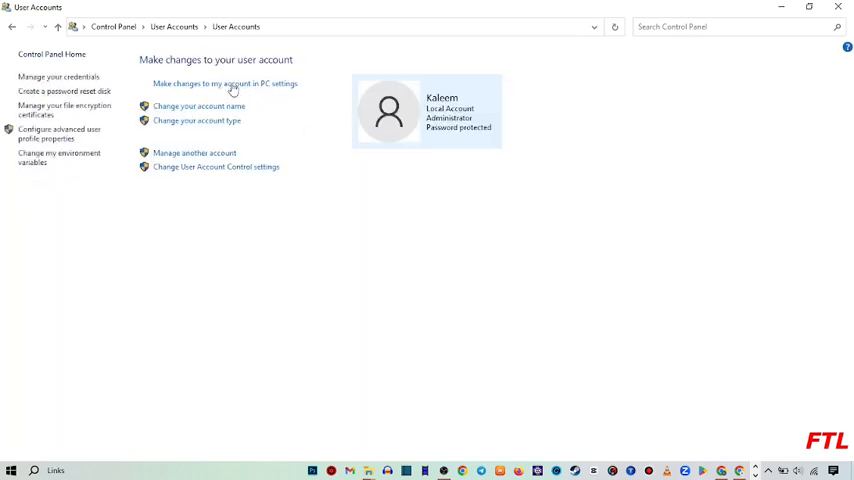
{"action": "mouse_move", "coordinate": [196, 121]}
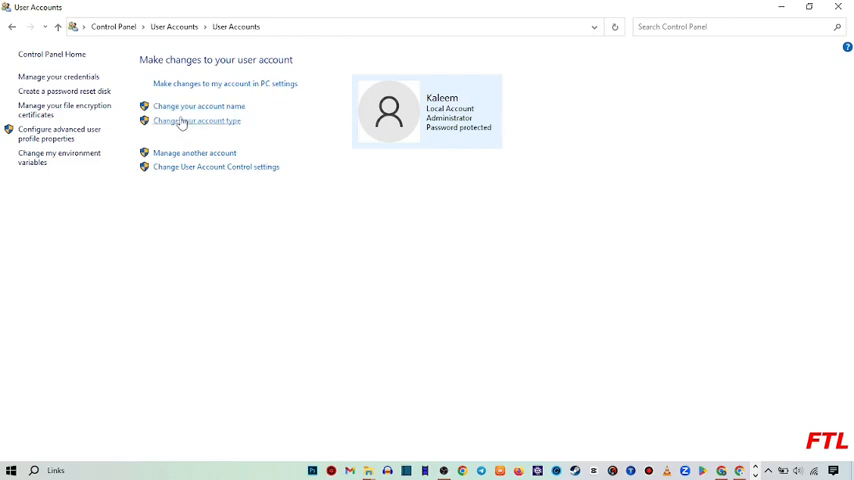
{"action": "mouse_move", "coordinate": [269, 135]}
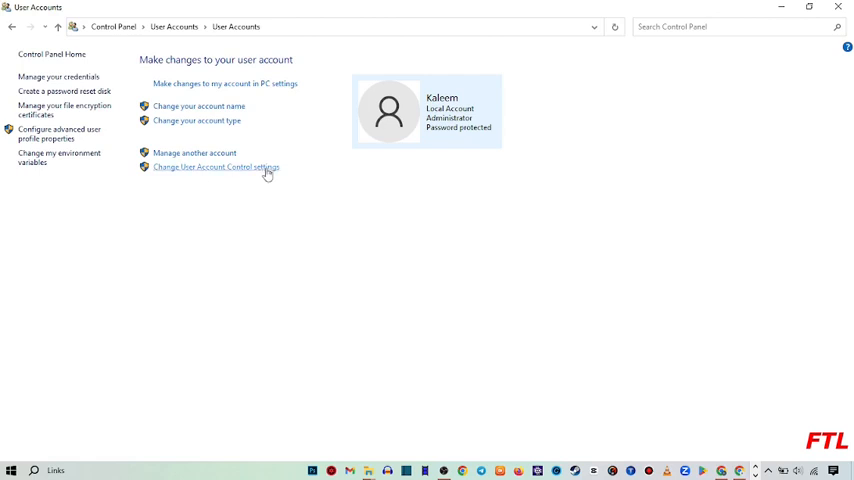
{"action": "mouse_move", "coordinate": [198, 106]}
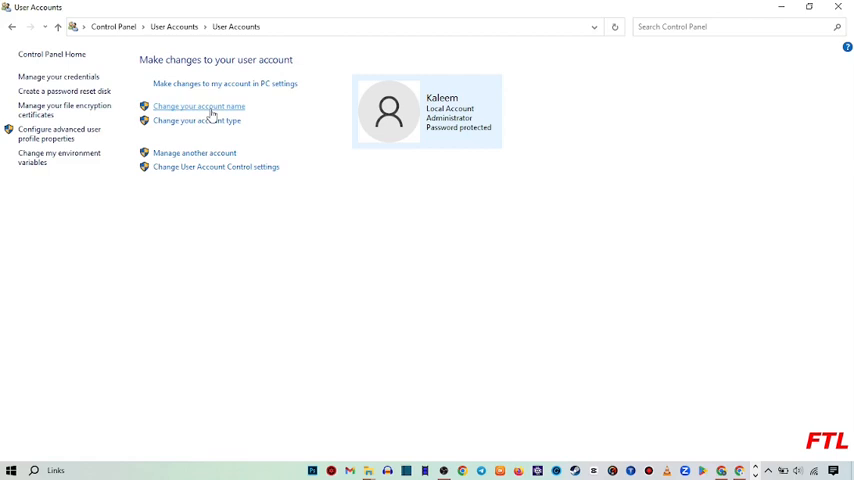
Step: Enter 'Fopik Tech Land' as the new account name on the Change Your Name page
{"action": "left_click", "coordinate": [198, 106]}
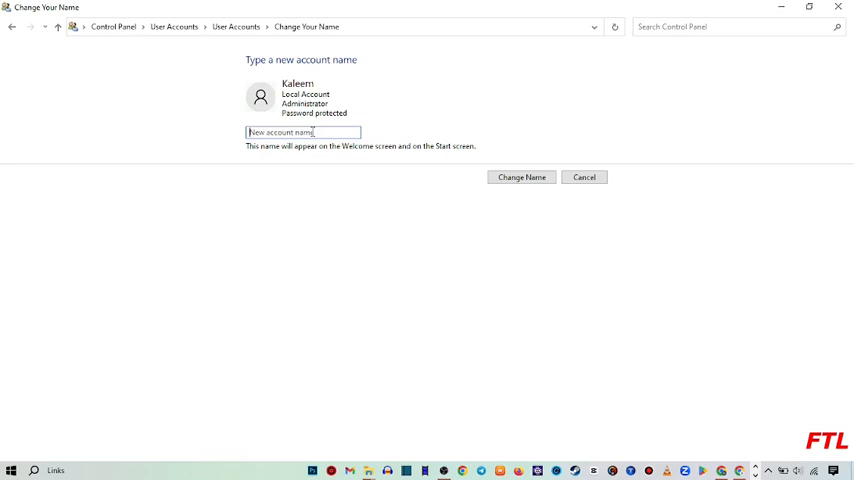
{"action": "type", "text": "Fopik"}
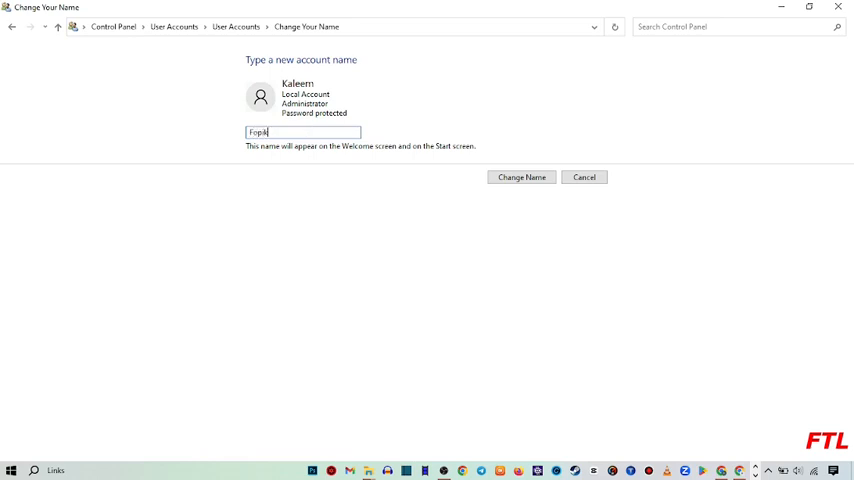
{"action": "type", "text": "T"}
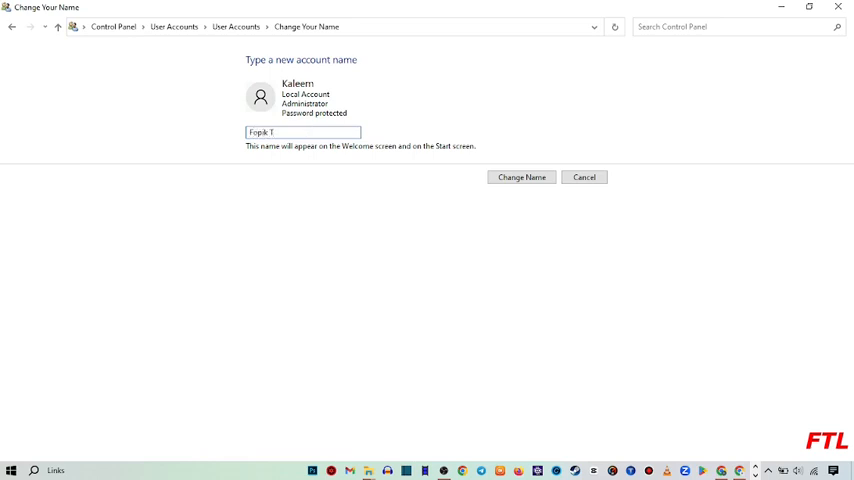
{"action": "type", "text": "ech"}
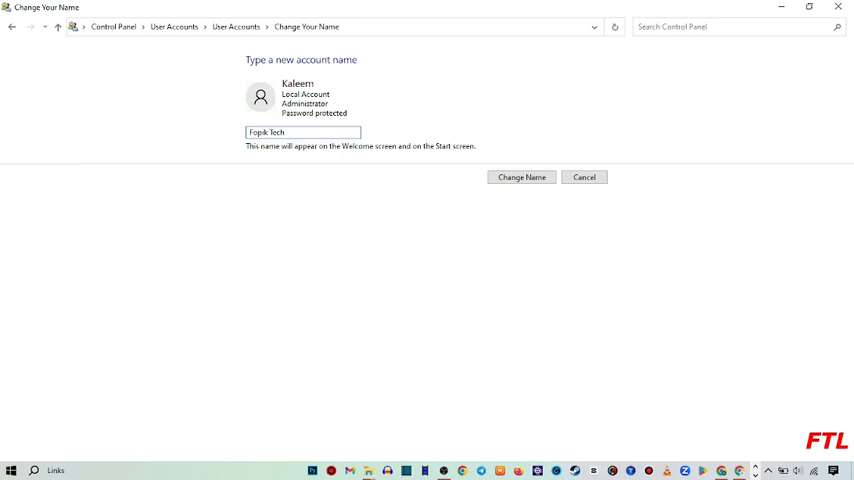
{"action": "type", "text": "La"}
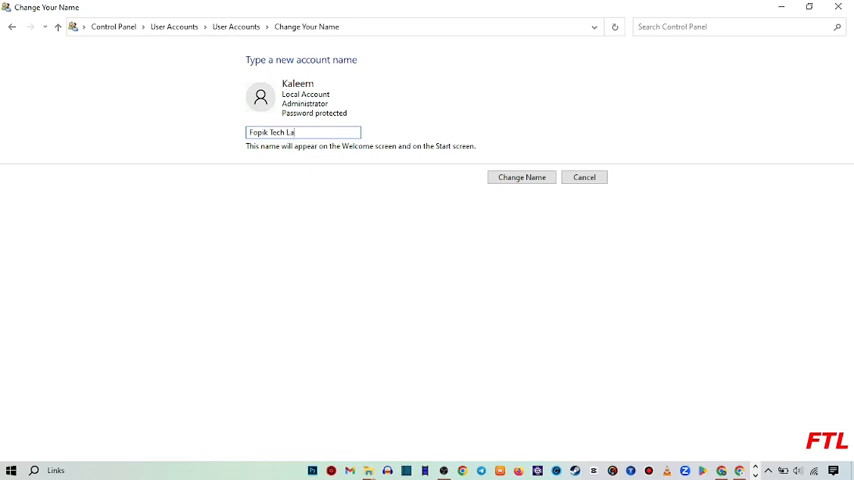
{"action": "type", "text": "nd"}
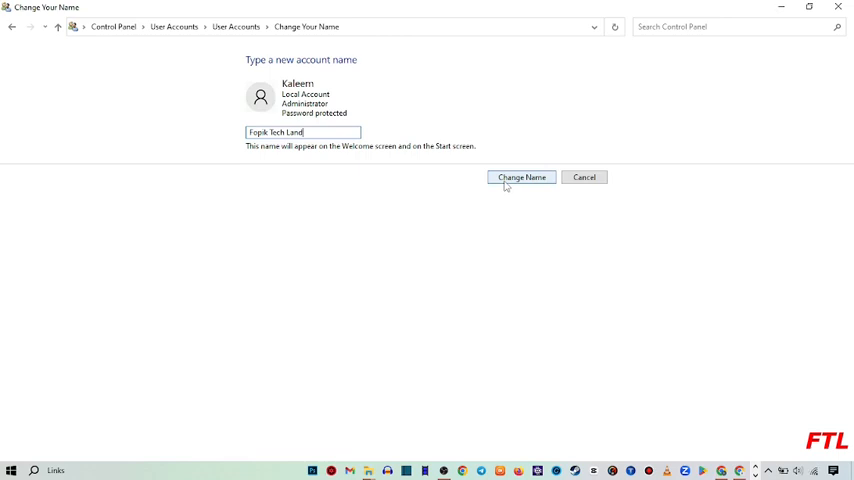
Step: Apply the name Fopik Tech Land to the account and close Control Panel
{"action": "left_click", "coordinate": [520, 177]}
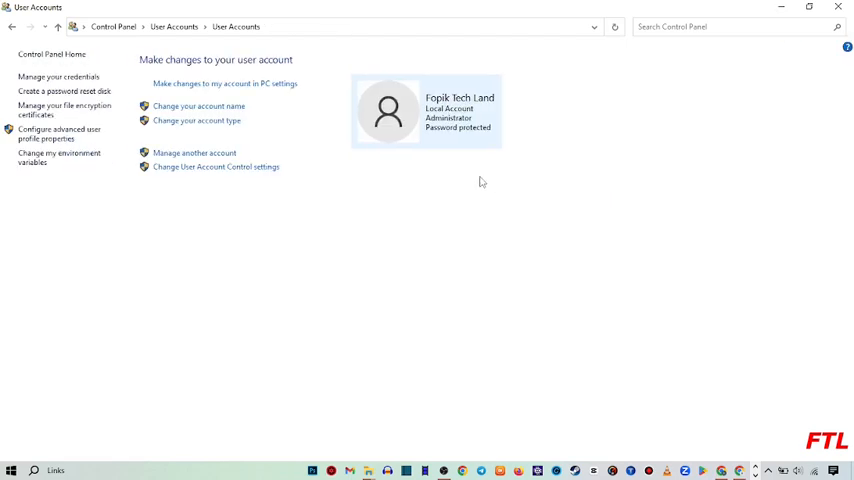
{"action": "mouse_move", "coordinate": [488, 128]}
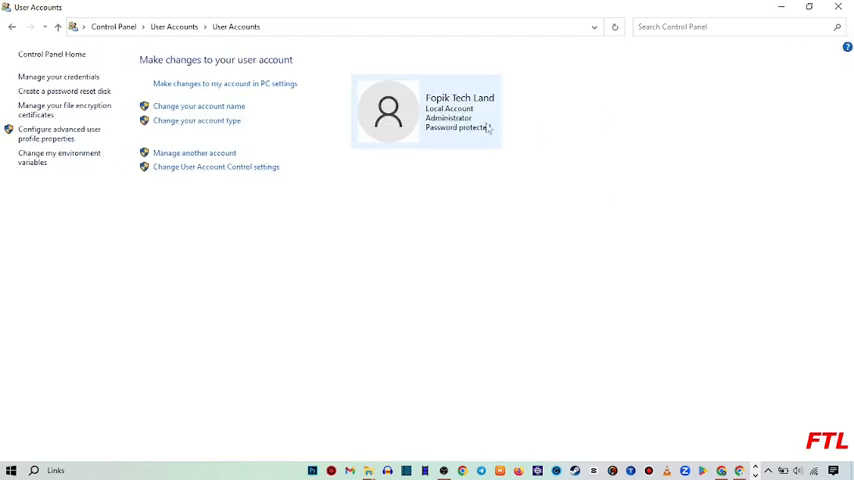
{"action": "mouse_move", "coordinate": [540, 129]}
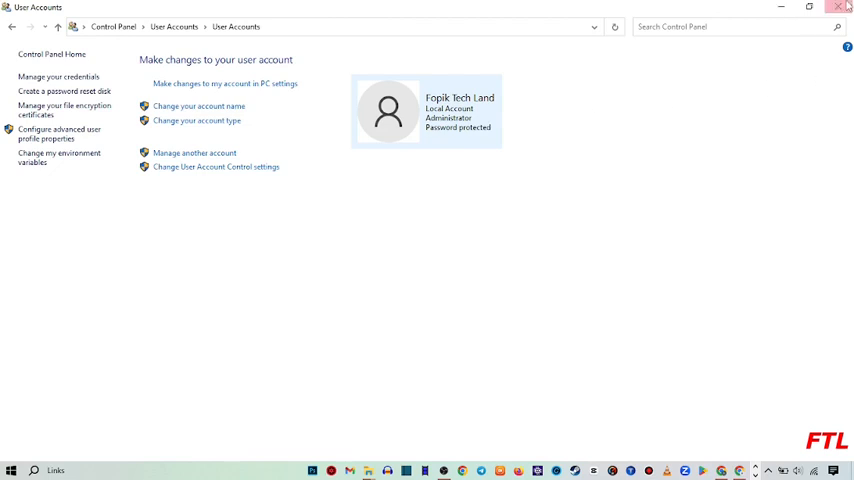
{"action": "left_click", "coordinate": [843, 7]}
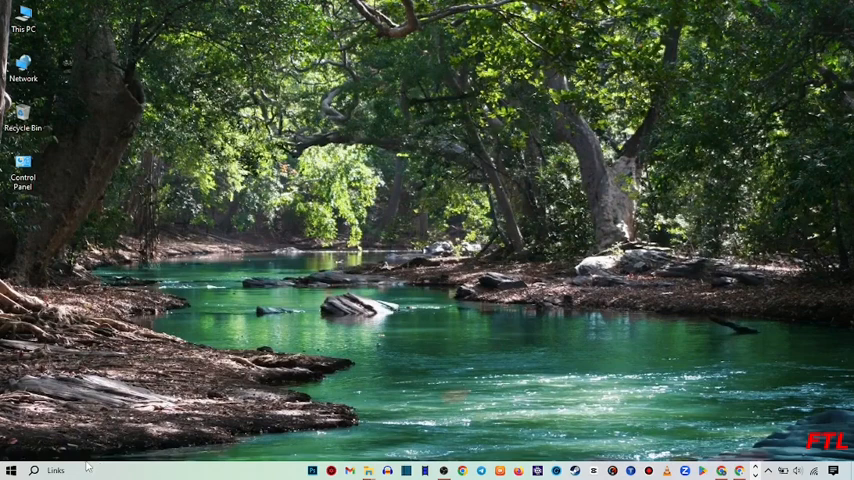
{"action": "mouse_move", "coordinate": [266, 410]}
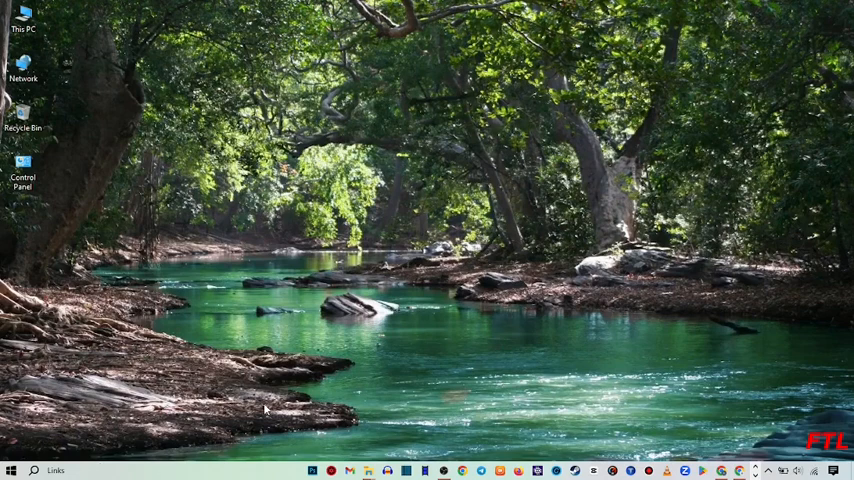
{"action": "mouse_move", "coordinate": [11, 470]}
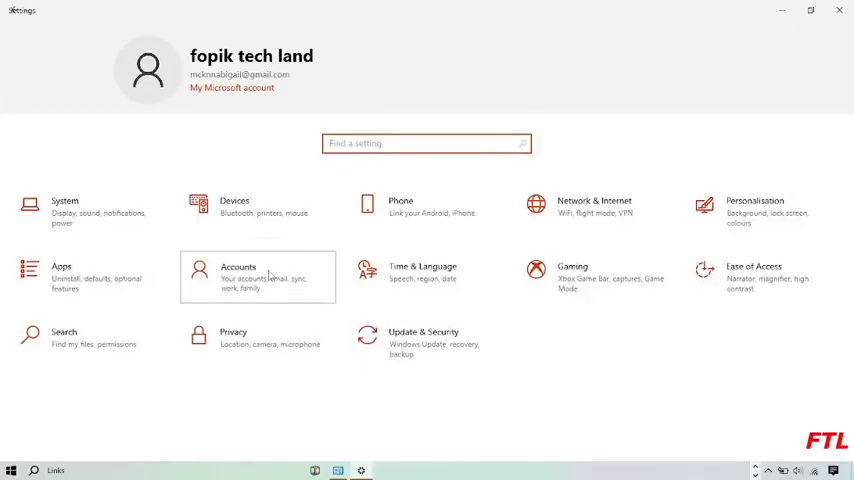
Step: Confirm FOPIK TECH LAND on the Accounts Your info page, then close Settings
{"action": "left_click", "coordinate": [258, 276]}
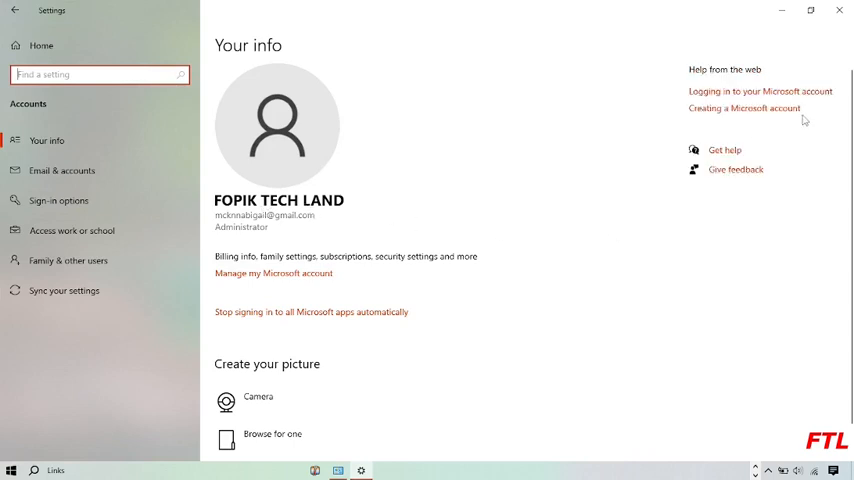
{"action": "left_click", "coordinate": [839, 10]}
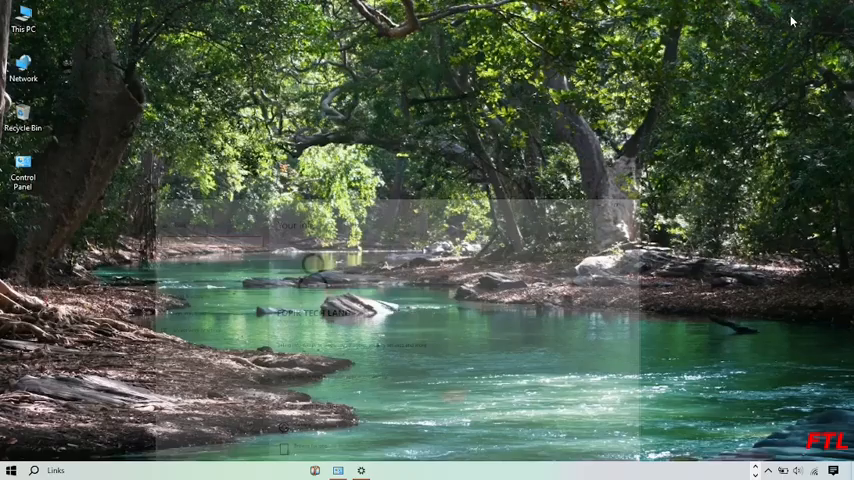